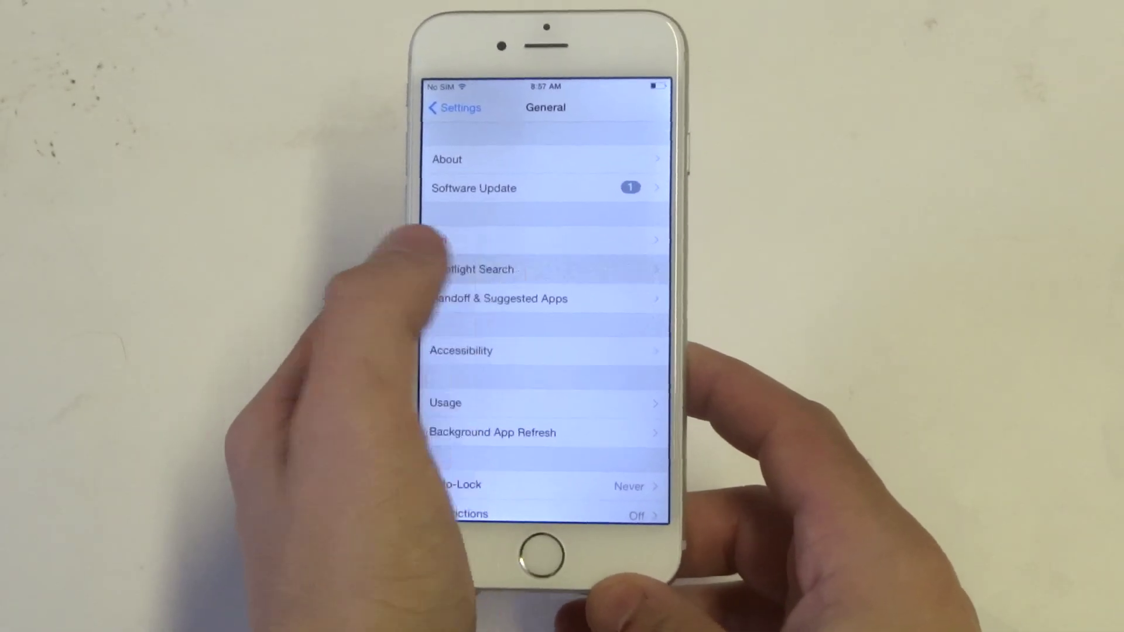
In Spotlight Search, uncheck Applications, Spotlight Suggestions, Contacts, Music and Podcasts, then go back to General.
left_click(485, 269)
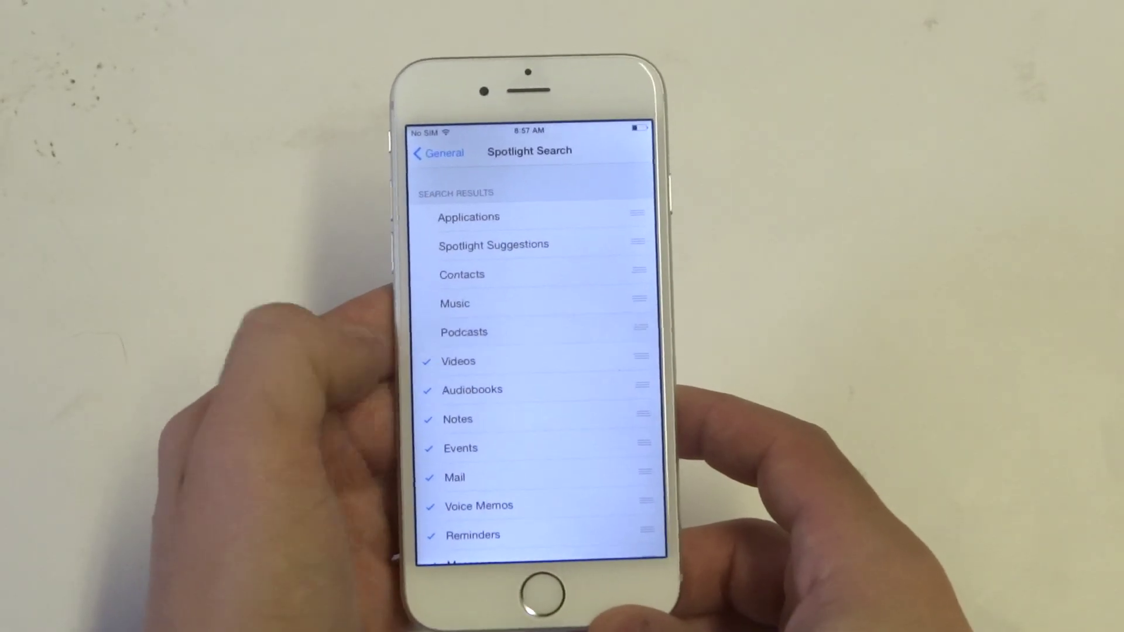
left_click(437, 153)
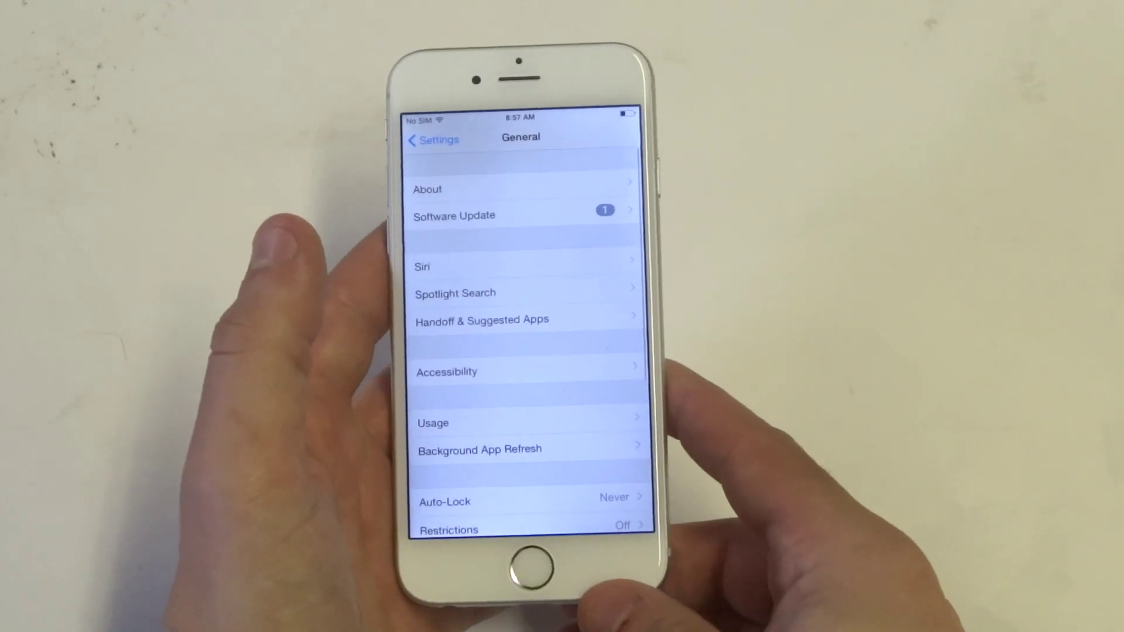
In Accessibility, switch on Reduce Transparency under Increase Contrast, then switch on Reduce Motion.
left_click(446, 371)
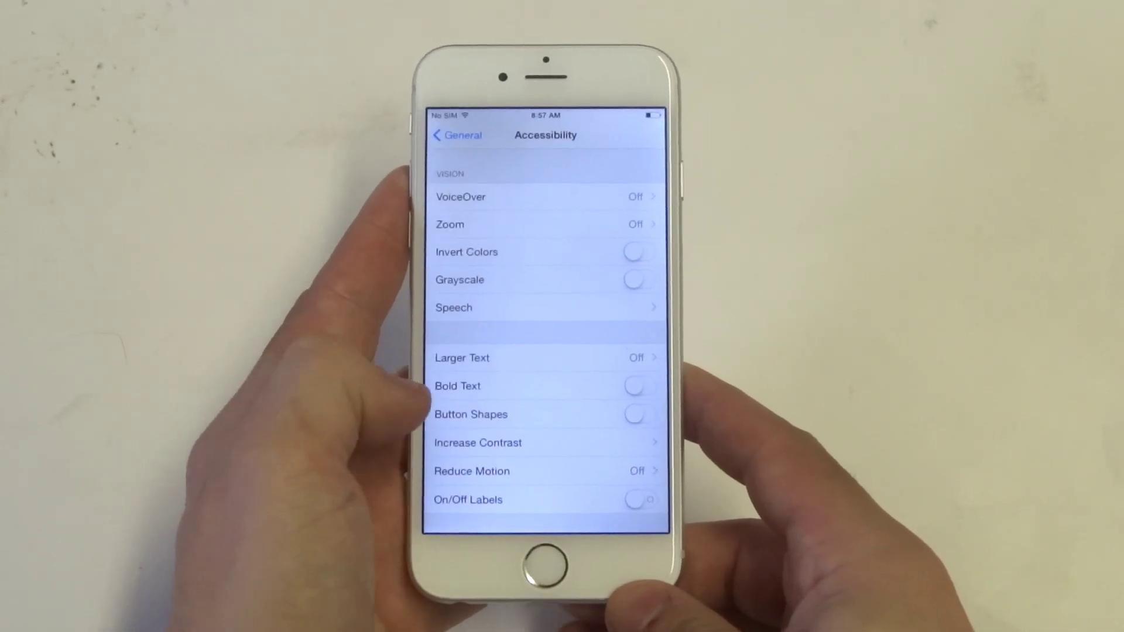
left_click(477, 443)
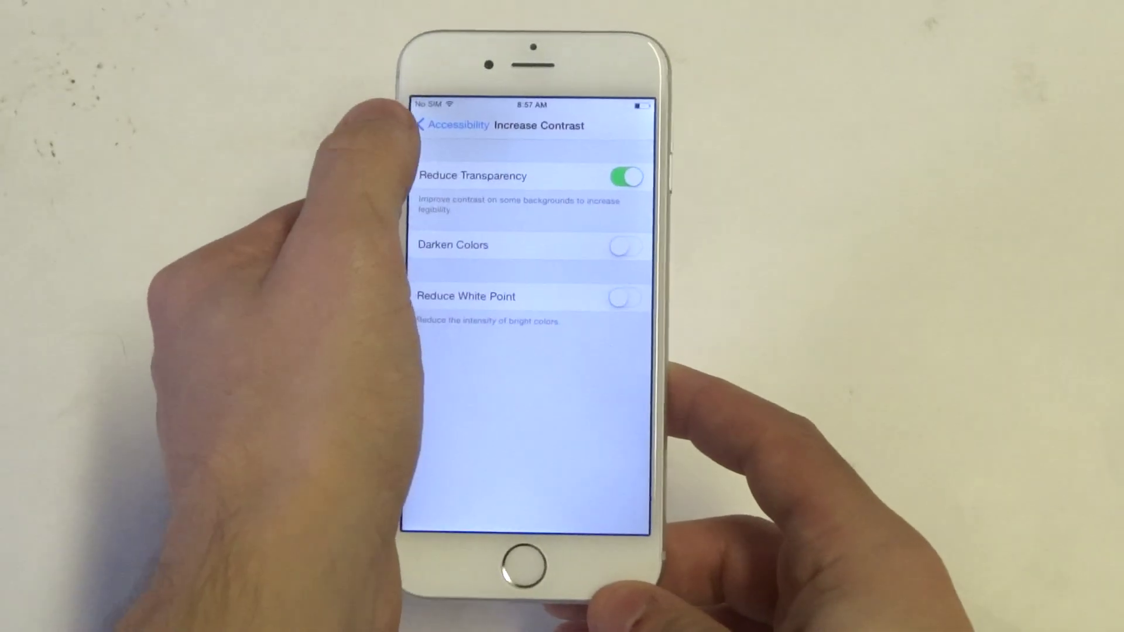
left_click(428, 126)
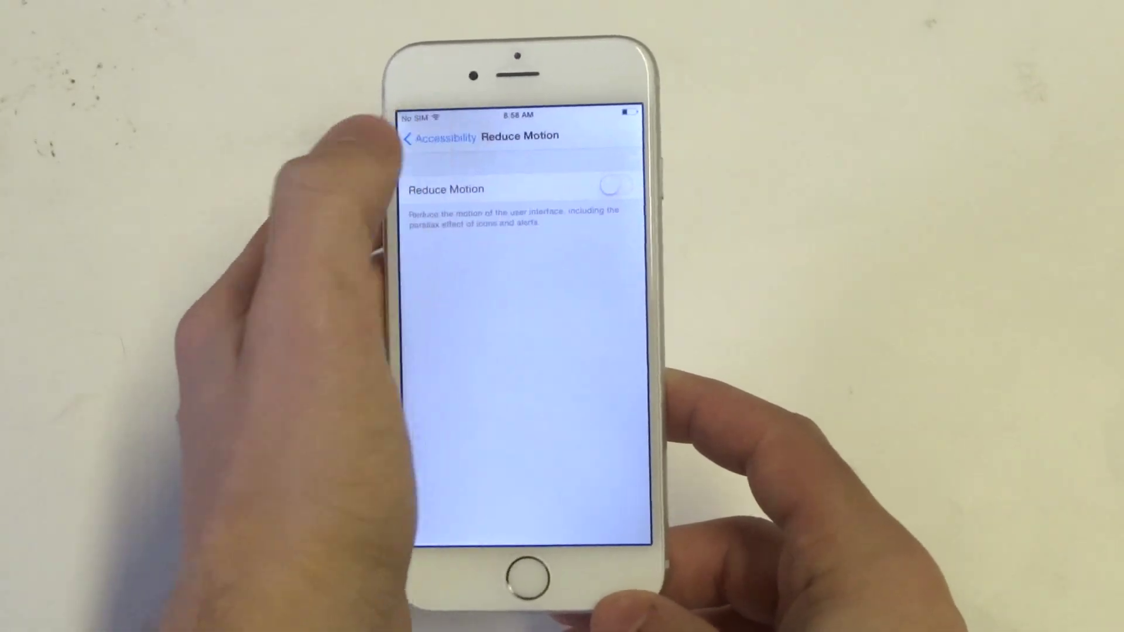
left_click(619, 185)
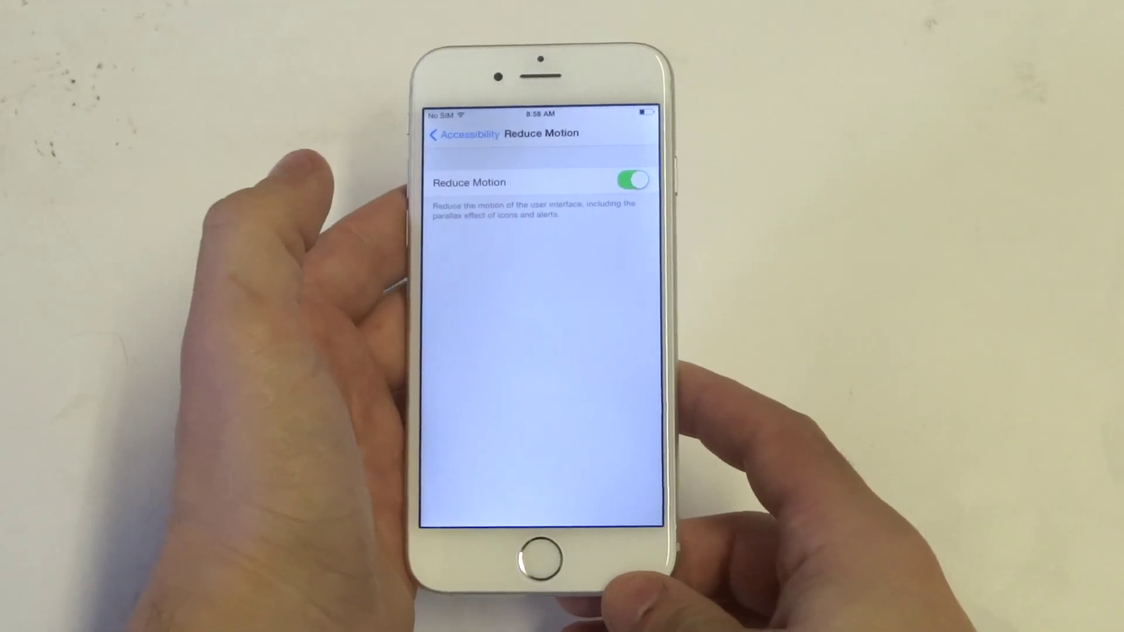
left_click(463, 134)
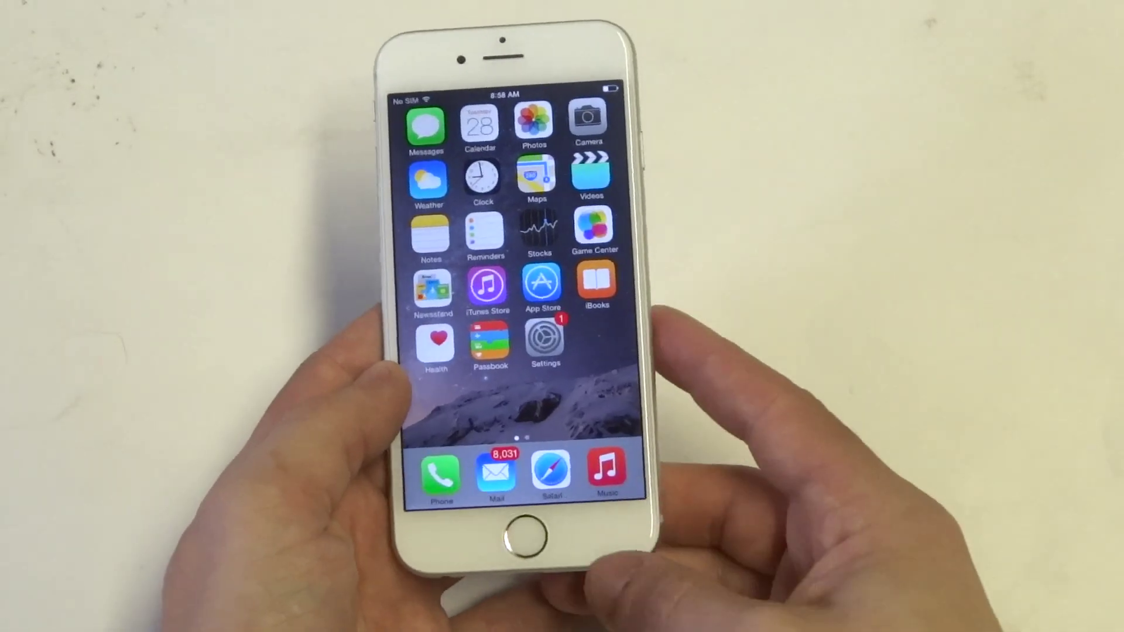
Swipe left to the second Home Screen page with the games and a folder.
scroll("left", 3)
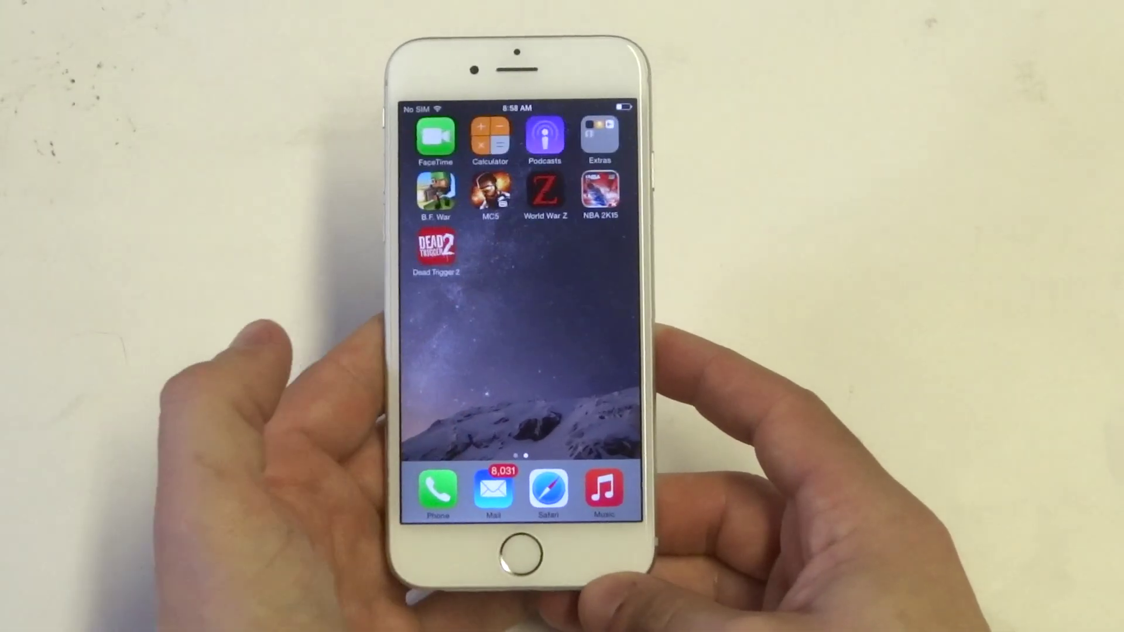